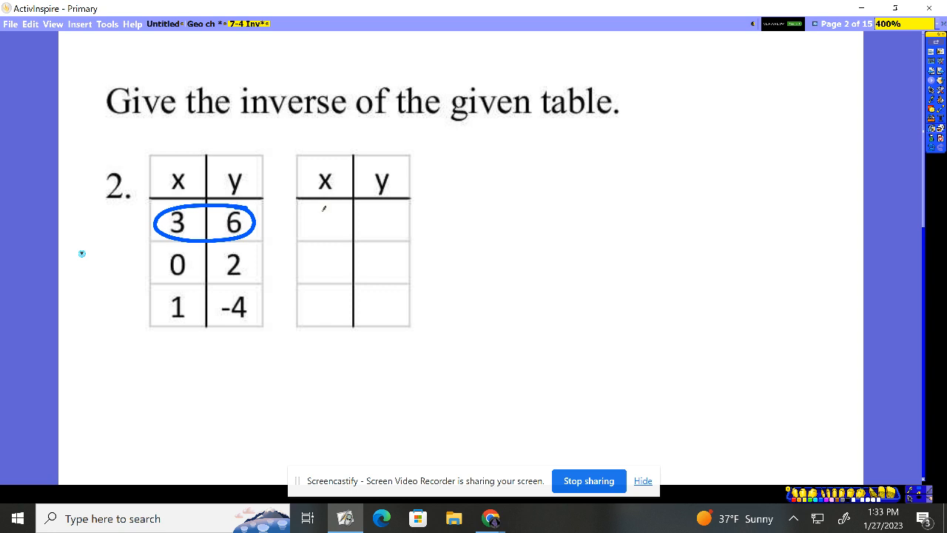
Write 6 in the first inverse row's x cell and circle the 0, 2 row
left_click_drag(322, 222, 381, 222)
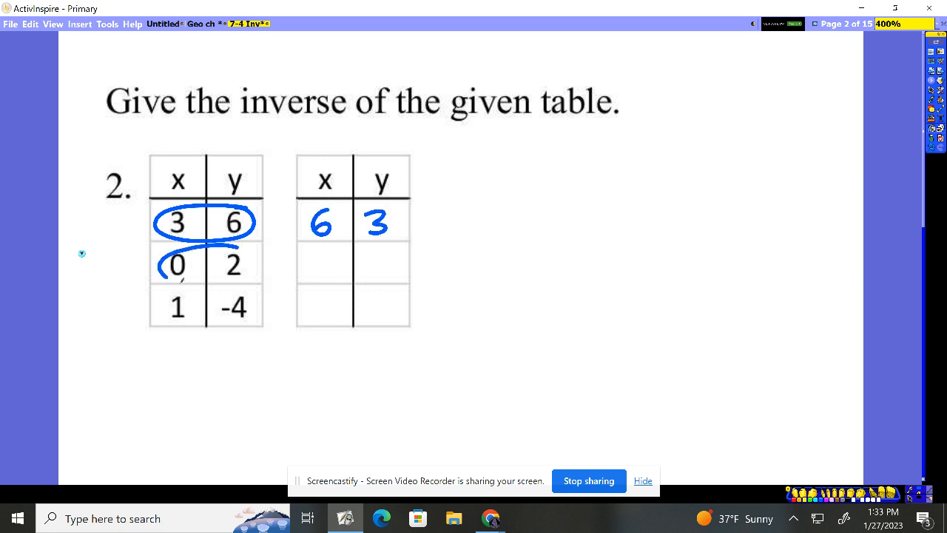
left_click_drag(163, 262, 251, 263)
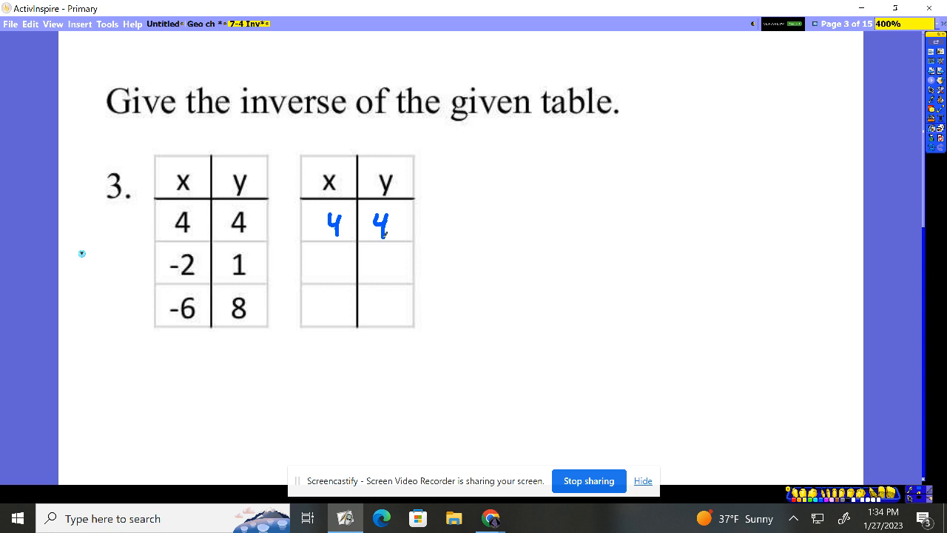
Draw a swap arrow between 1 and -2 in the table's second row
left_click_drag(207, 252, 229, 266)
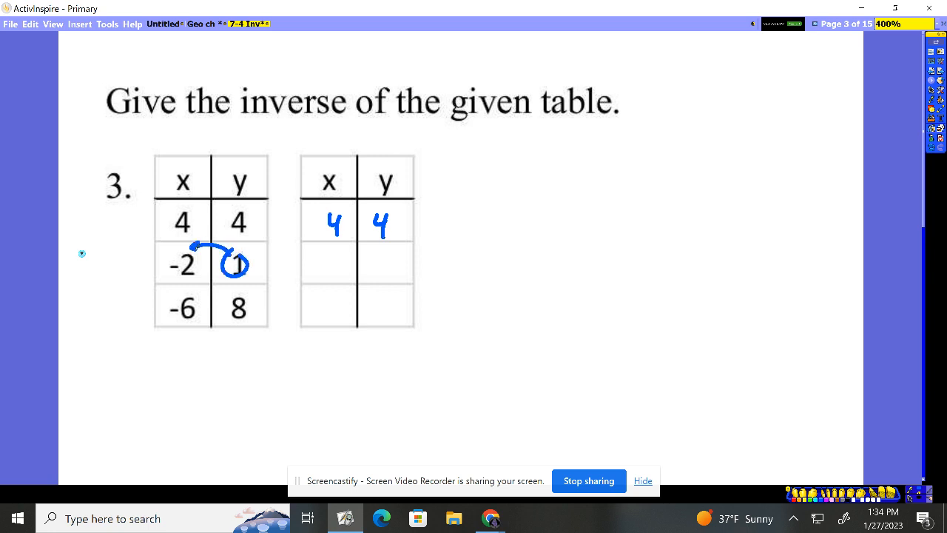